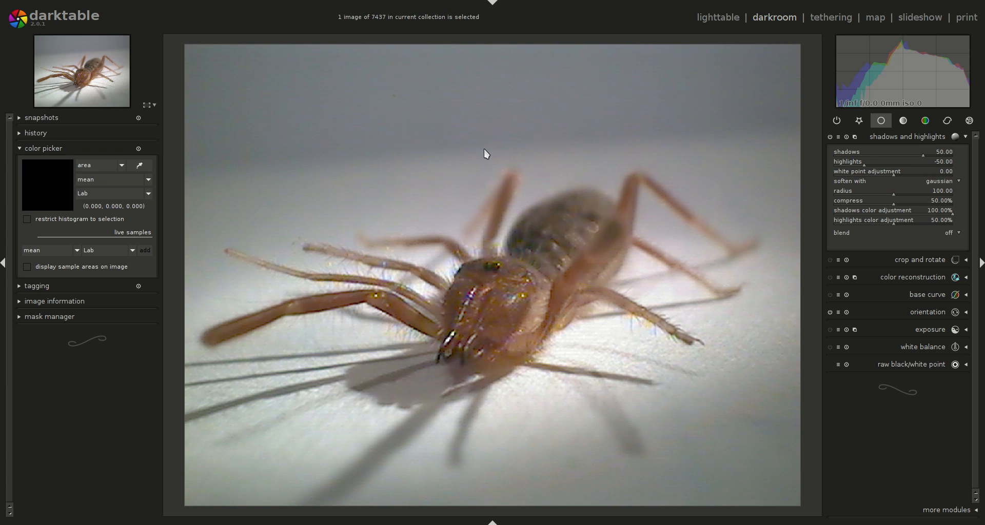
pyautogui.moveTo(493, 223)
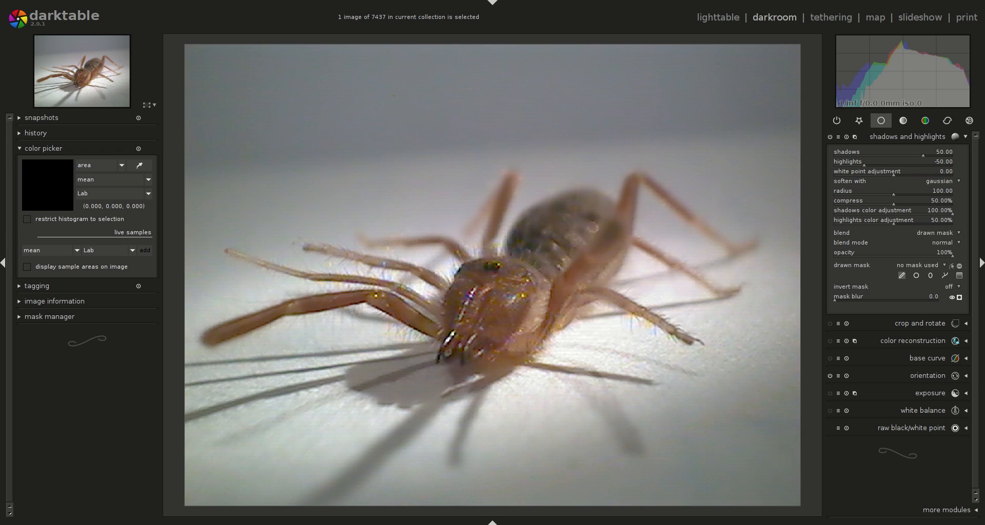
# Paint a single brush mask stroke over the spider's head for shadows and highlights
pyautogui.click(901, 275)
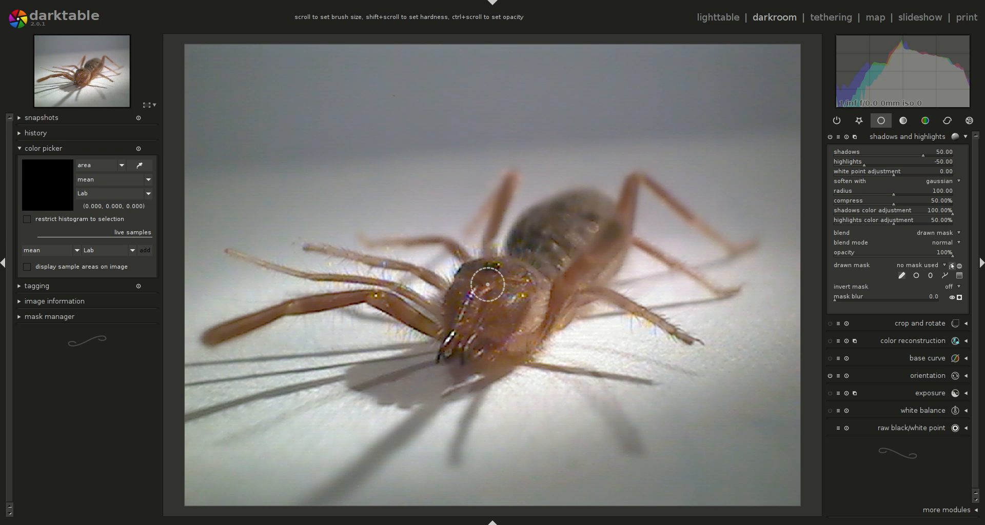
pyautogui.moveTo(494, 336)
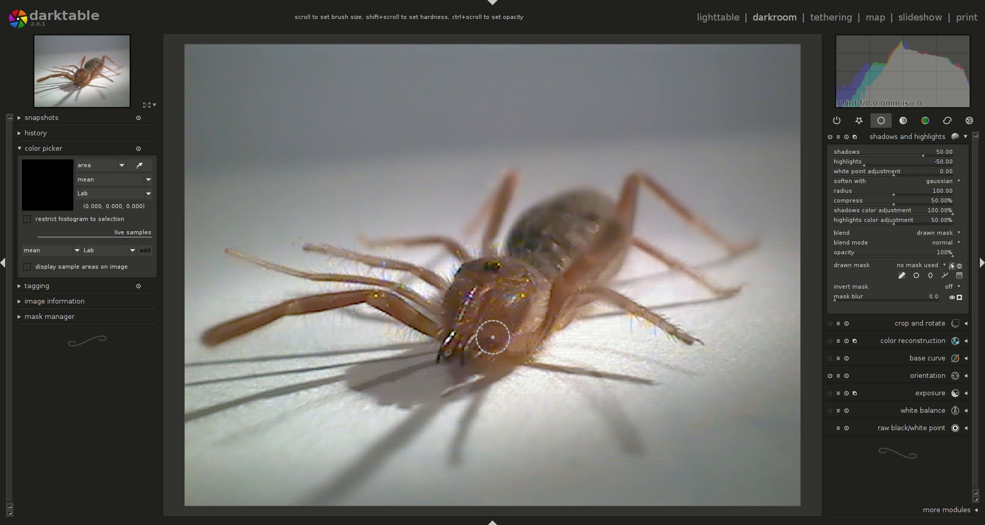
pyautogui.moveTo(468, 270); pyautogui.dragTo(518, 340)
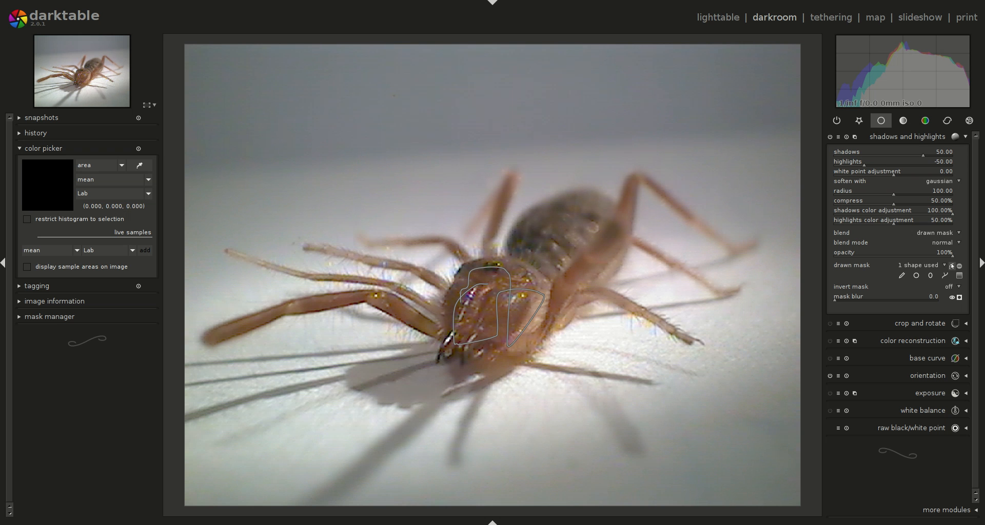